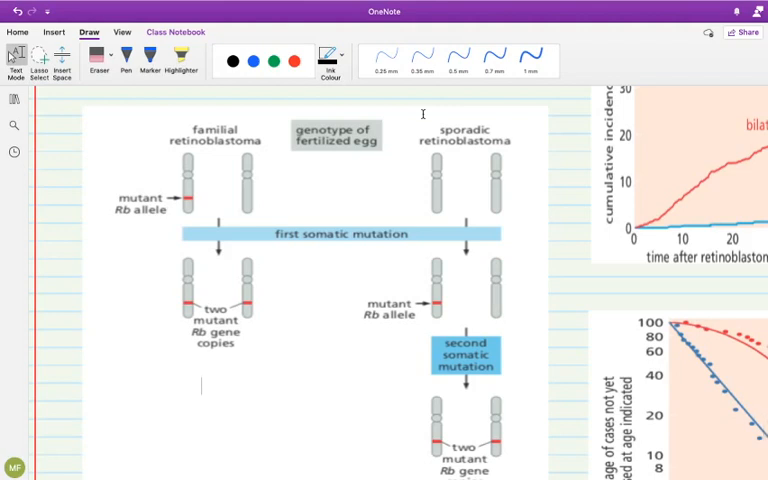
Pick the fine 0.25 mm blue pen and ink a circled D above the left familial chromosome.
{"action": "left_click", "coordinate": [252, 62]}
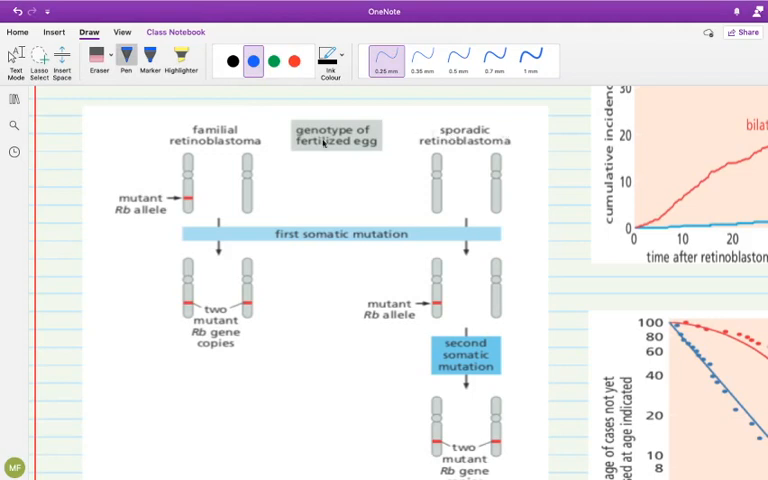
{"action": "mouse_move", "coordinate": [272, 148]}
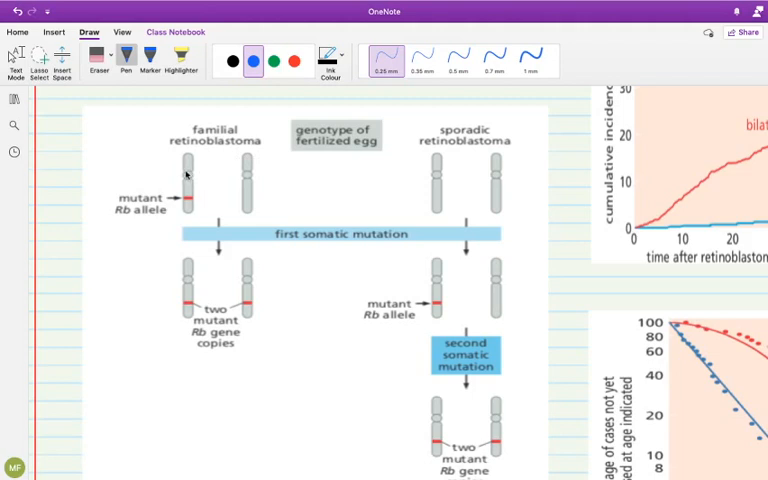
{"action": "mouse_move", "coordinate": [110, 170]}
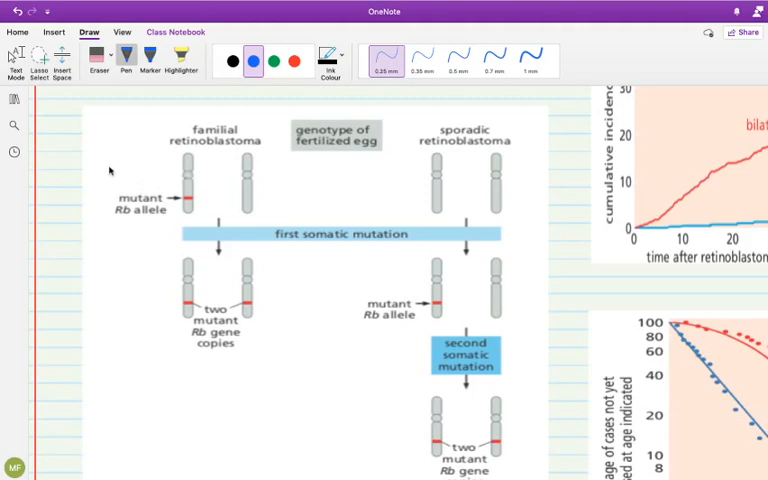
{"action": "mouse_move", "coordinate": [196, 204]}
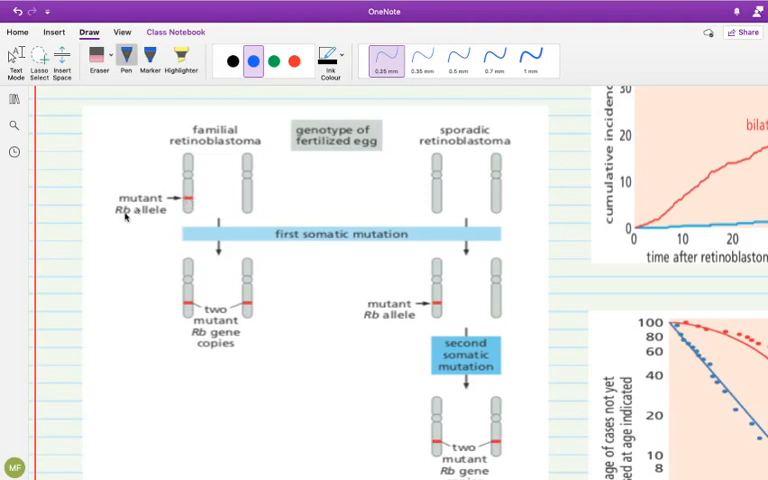
{"action": "mouse_move", "coordinate": [172, 156]}
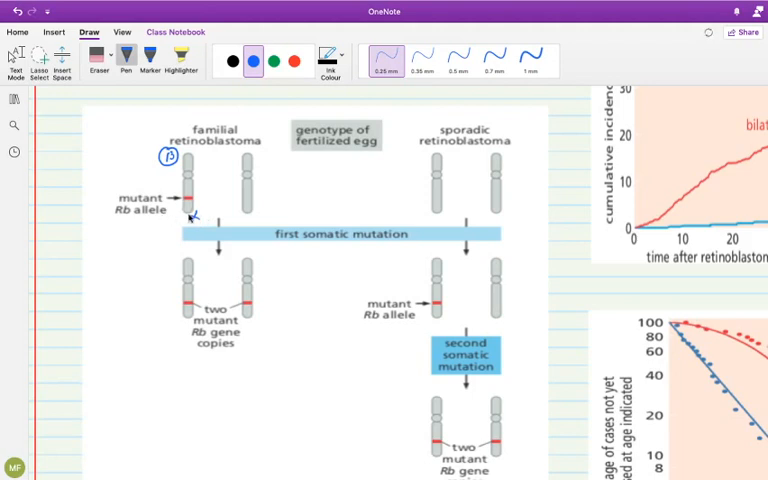
{"action": "mouse_move", "coordinate": [256, 164]}
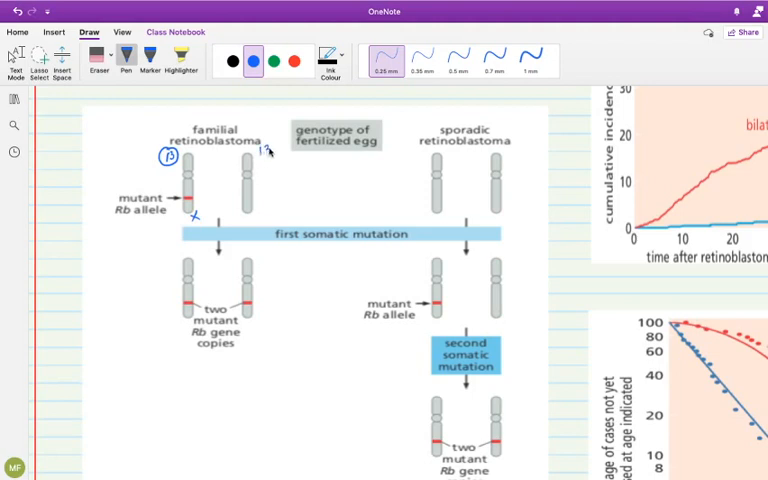
Ink a circled S above the right familial chromosome with an N beneath it.
{"action": "left_click_drag", "start_coordinate": [260, 164], "coordinate": [276, 156]}
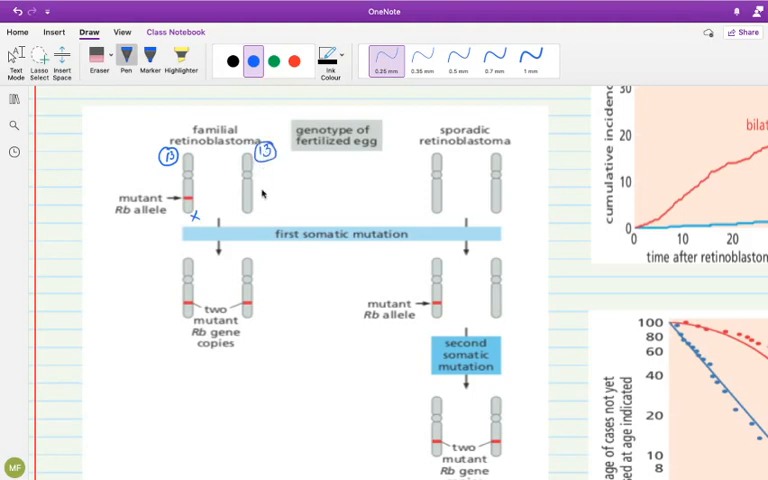
{"action": "mouse_move", "coordinate": [256, 210]}
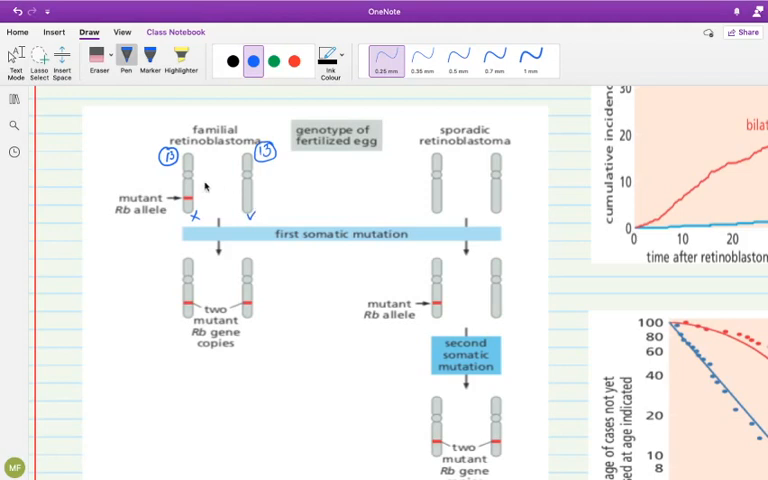
{"action": "mouse_move", "coordinate": [240, 248]}
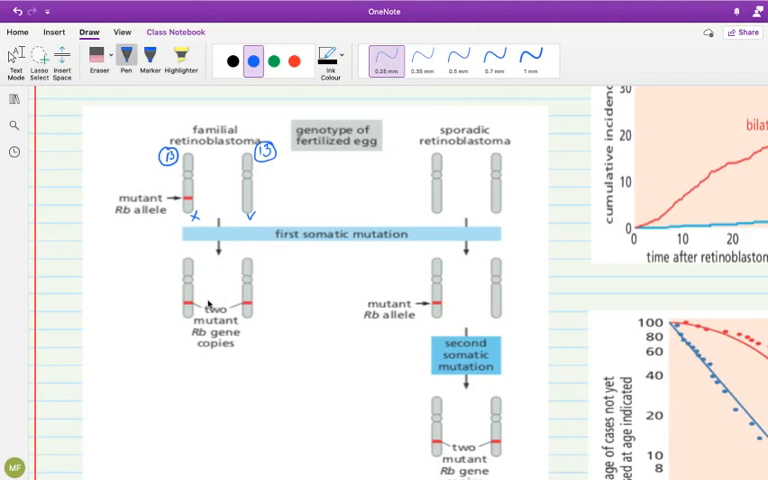
{"action": "mouse_move", "coordinate": [210, 302]}
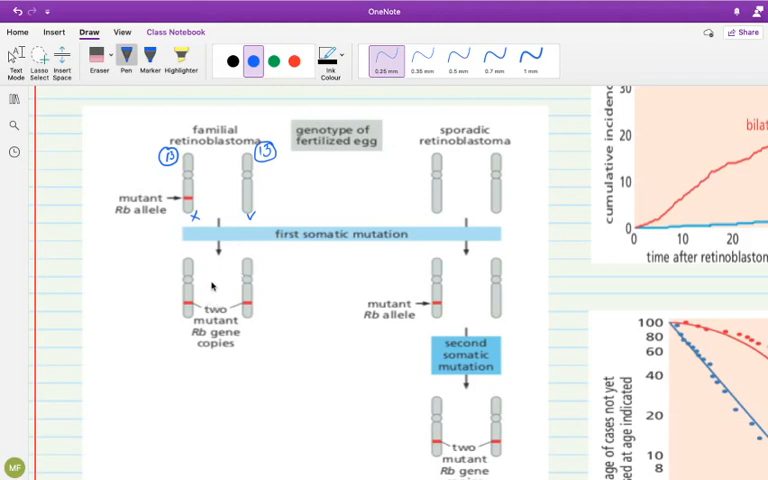
{"action": "mouse_move", "coordinate": [210, 288]}
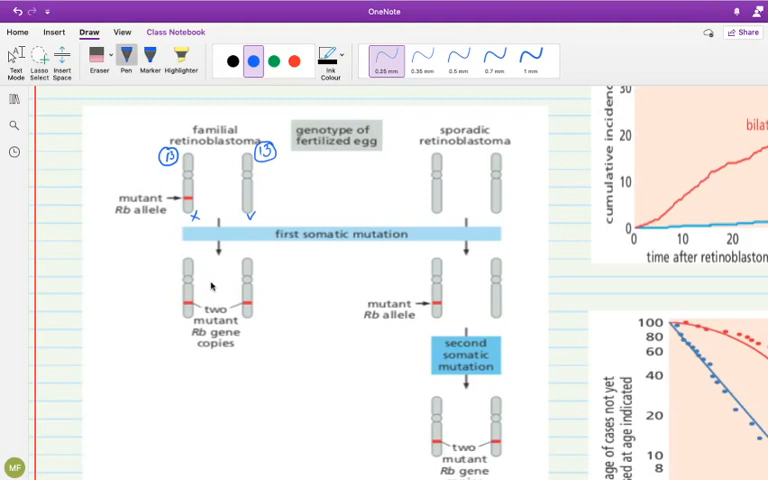
{"action": "mouse_move", "coordinate": [256, 210]}
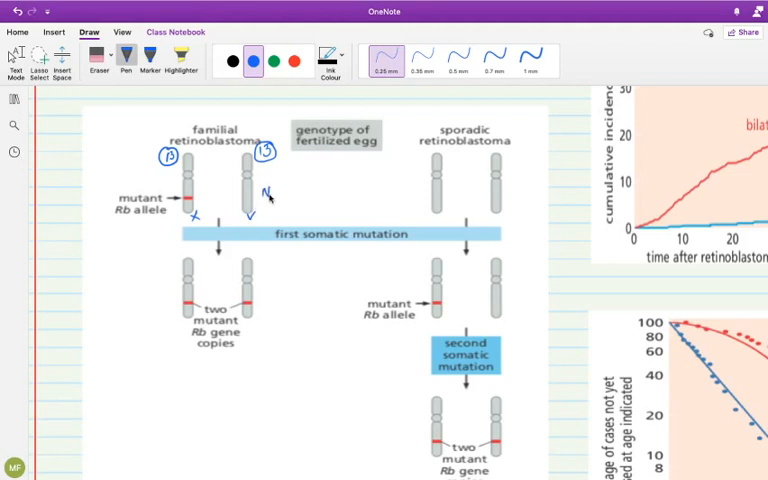
{"action": "mouse_move", "coordinate": [304, 232]}
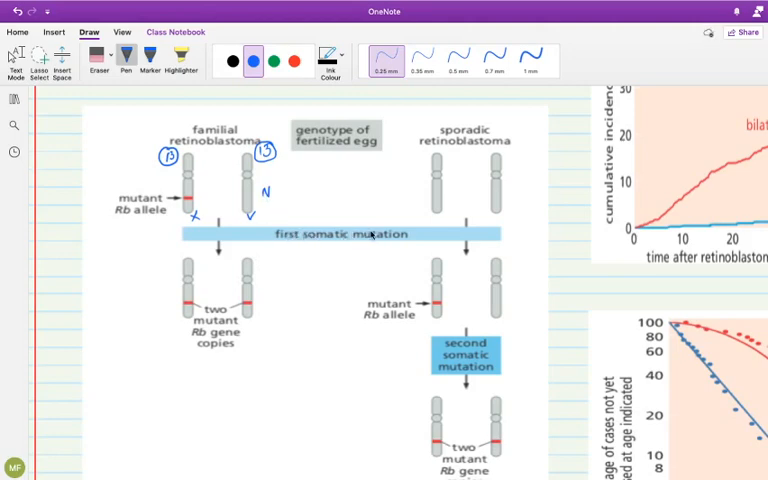
{"action": "mouse_move", "coordinate": [284, 288]}
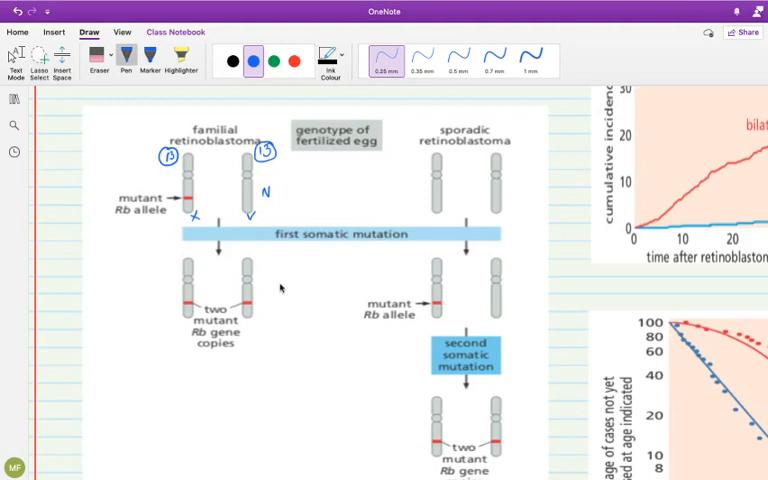
{"action": "mouse_move", "coordinate": [280, 288]}
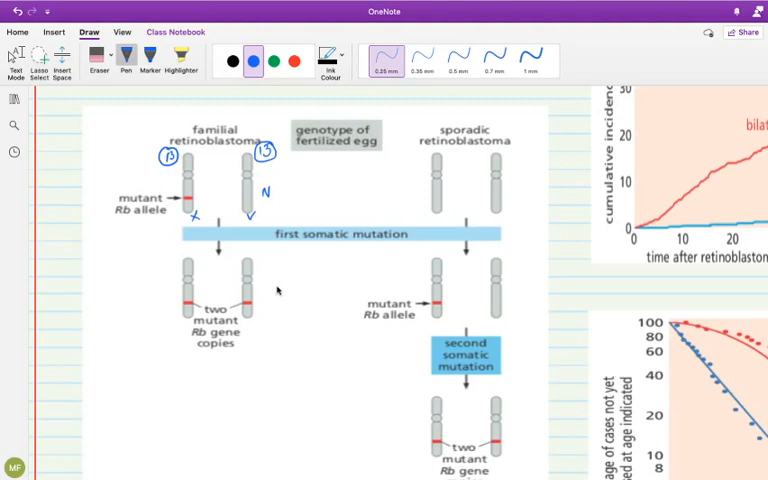
{"action": "mouse_move", "coordinate": [256, 284]}
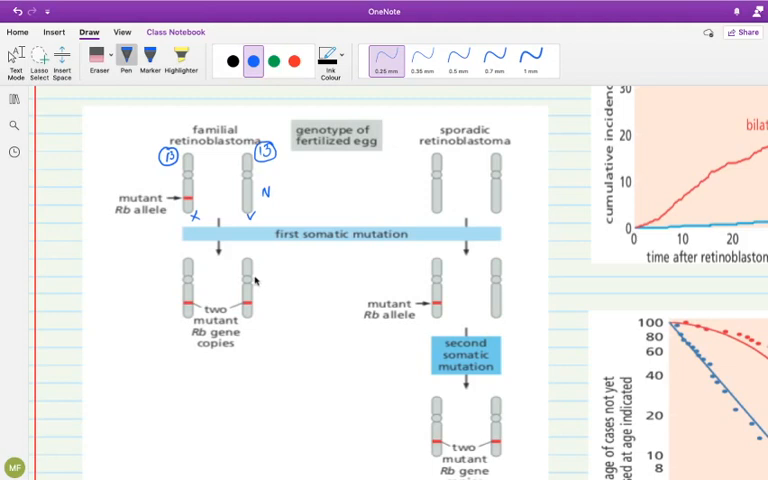
{"action": "mouse_move", "coordinate": [272, 252]}
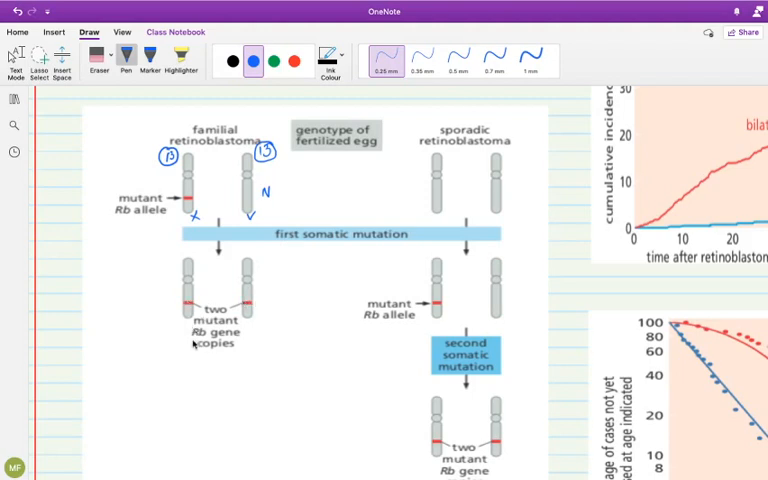
{"action": "mouse_move", "coordinate": [156, 316]}
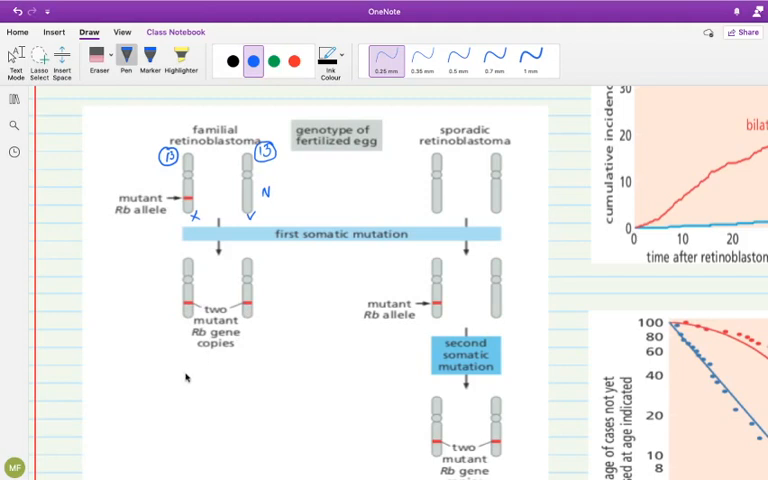
{"action": "mouse_move", "coordinate": [190, 380]}
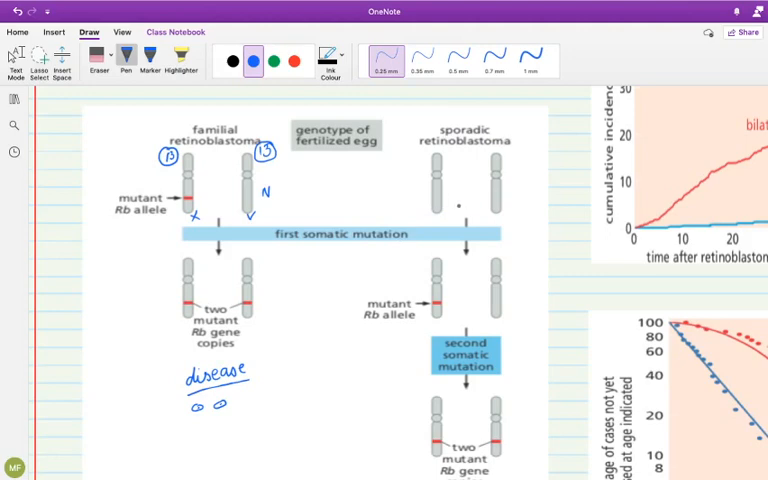
Finish the 'disease' note under the familial column, then tick and number the sporadic mutant Rb copies.
{"action": "left_click_drag", "start_coordinate": [440, 222], "coordinate": [450, 216]}
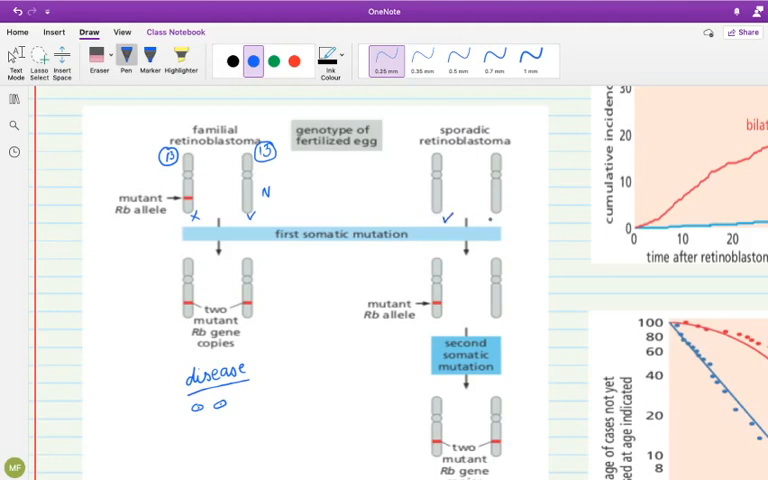
{"action": "left_click_drag", "start_coordinate": [488, 222], "coordinate": [500, 214]}
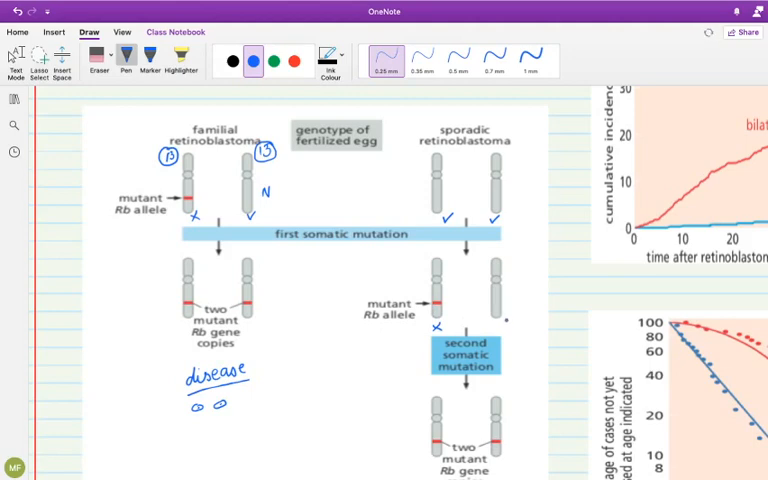
{"action": "left_click_drag", "start_coordinate": [506, 324], "coordinate": [518, 312]}
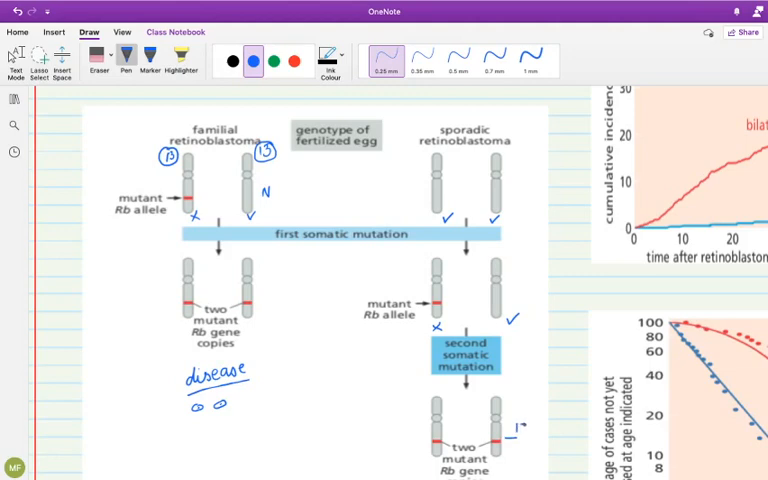
{"action": "left_click_drag", "start_coordinate": [508, 432], "coordinate": [524, 432]}
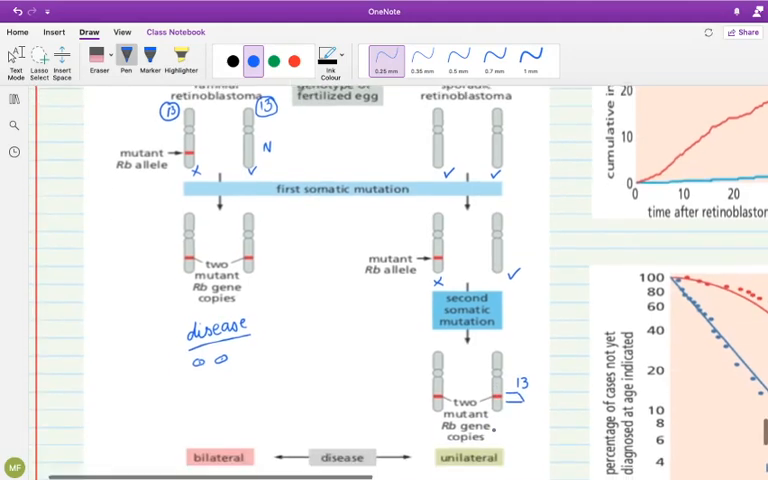
{"action": "scroll", "scroll_direction": "down", "scroll_amount": 3}
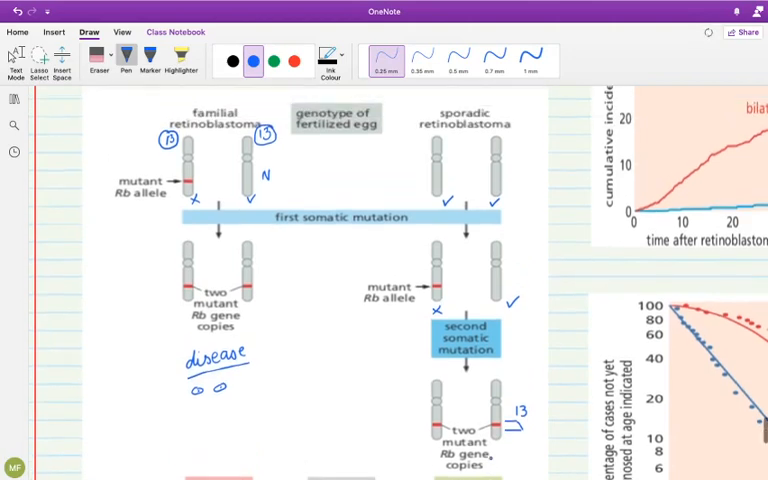
Add the typed note 'Unilateral (one eye) , Bilateral eye (both)' above the diagram.
{"action": "type", "text": "Unilateral (one eye) , Bilateral eye (both)"}
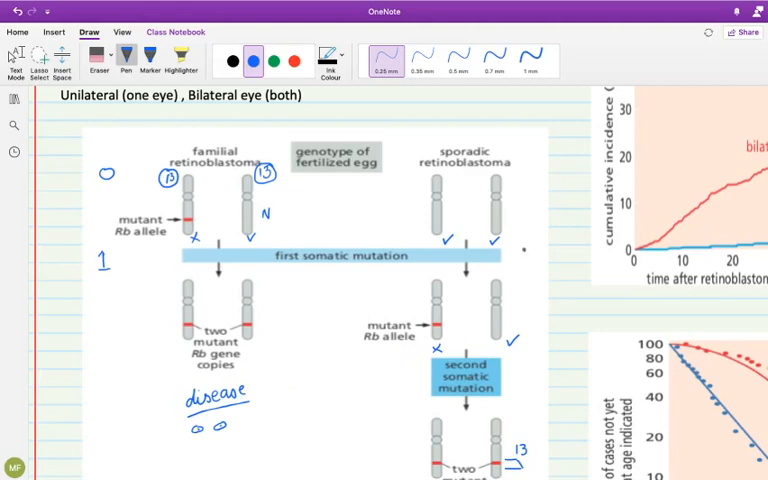
{"action": "left_click", "coordinate": [520, 256]}
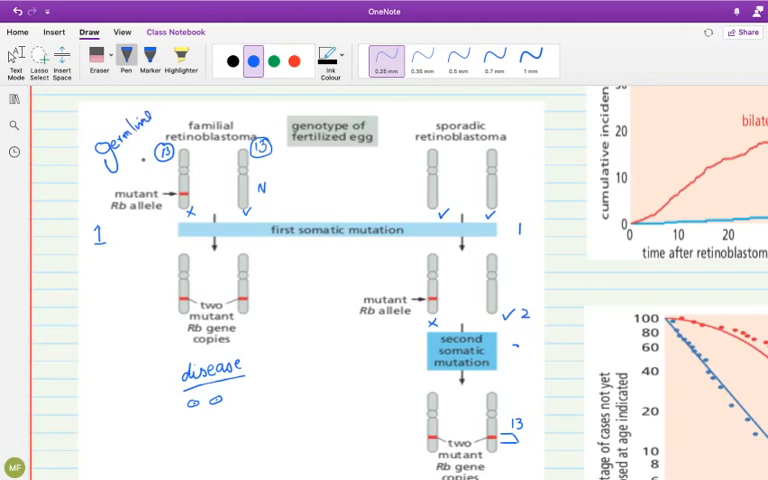
Scroll down to the age-of-onset graph and the typed Alfred Knudson model notes.
{"action": "left_click_drag", "start_coordinate": [120, 156], "coordinate": [150, 118]}
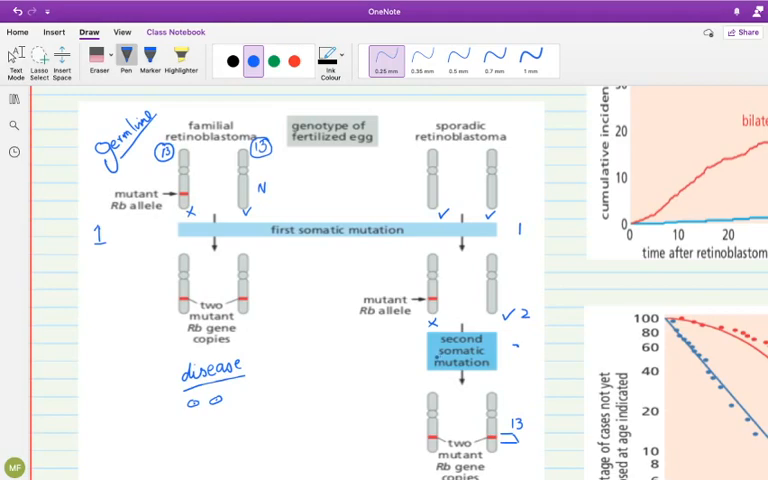
{"action": "scroll", "scroll_direction": "down", "scroll_amount": 3}
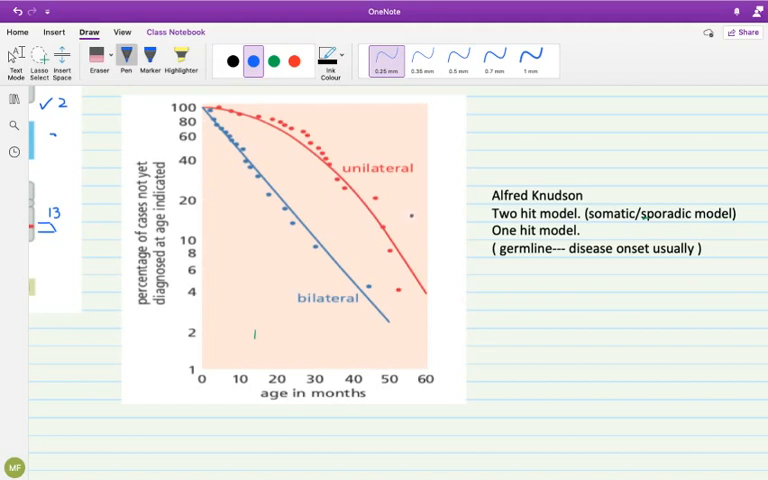
With blue ink, loop the early bilateral points and write '<2yr' beside them.
{"action": "left_click", "coordinate": [272, 60]}
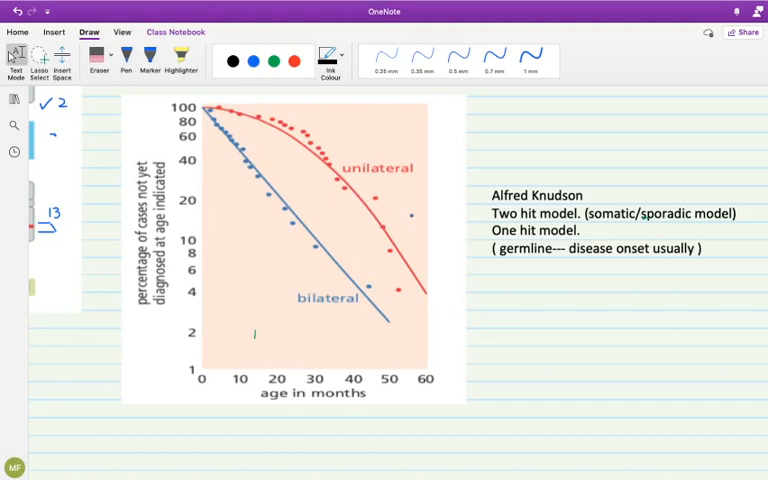
{"action": "left_click", "coordinate": [252, 60]}
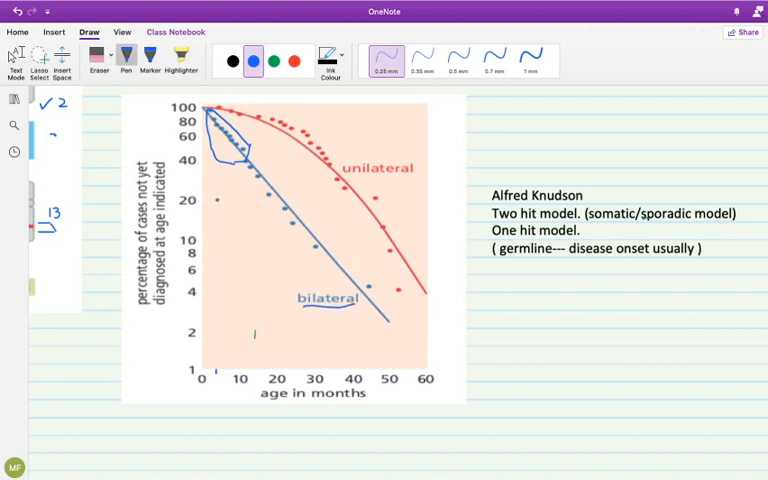
{"action": "left_click_drag", "start_coordinate": [212, 184], "coordinate": [220, 198]}
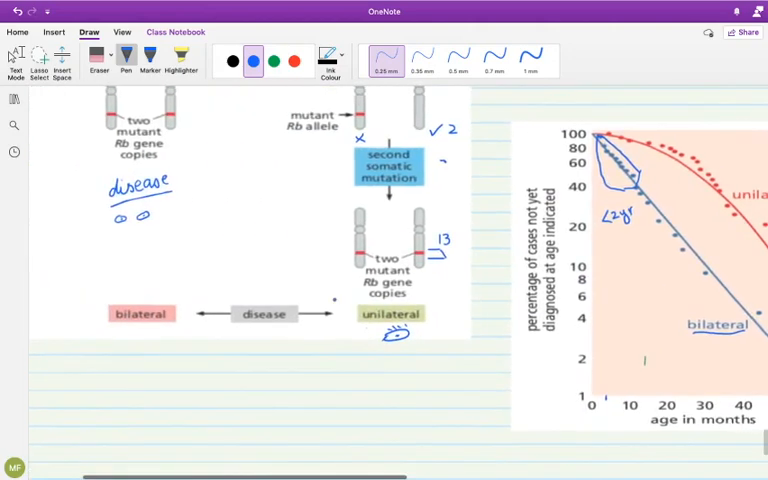
Scroll through the page around the unilateral curve where '>2yr' is written.
{"action": "scroll", "scroll_direction": "down", "scroll_amount": 3}
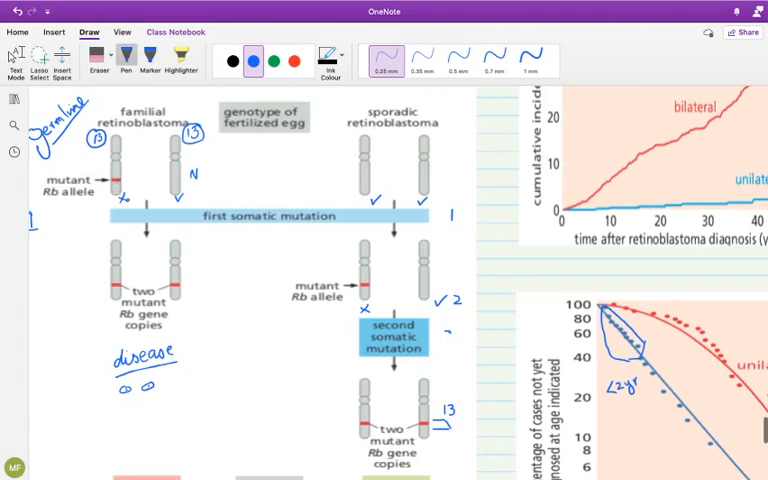
{"action": "scroll", "scroll_direction": "down", "scroll_amount": 3}
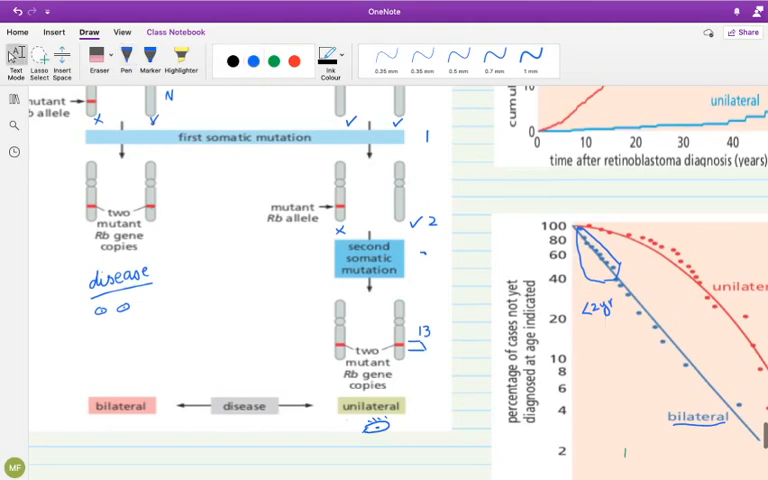
{"action": "scroll", "scroll_direction": "right", "scroll_amount": 3}
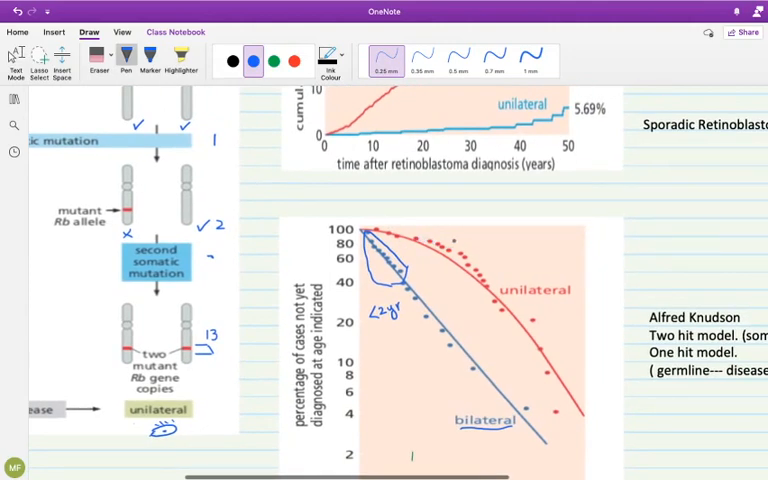
{"action": "scroll", "scroll_direction": "down", "scroll_amount": 3}
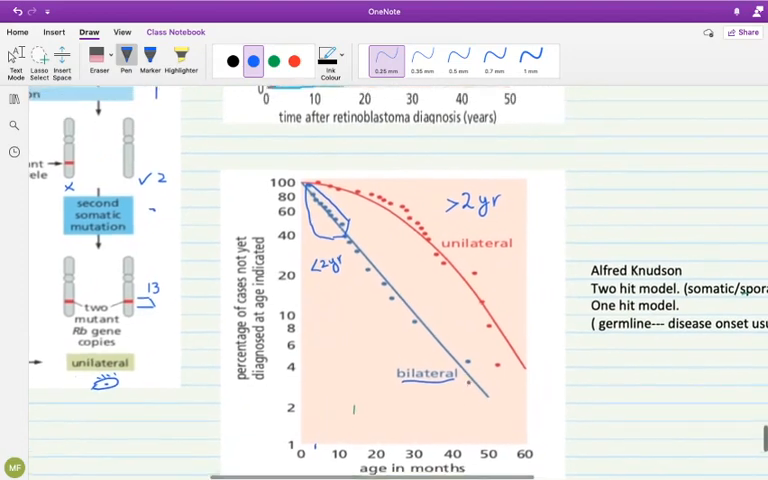
{"action": "scroll", "scroll_direction": "down", "scroll_amount": 3}
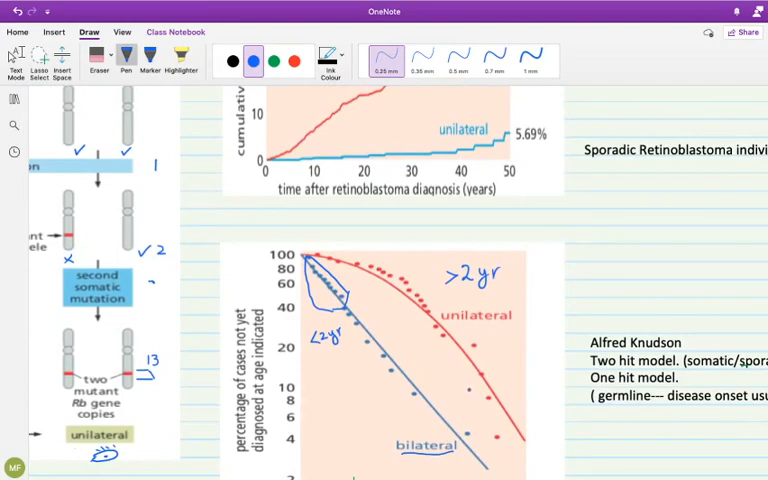
{"action": "scroll", "scroll_direction": "down", "scroll_amount": 3}
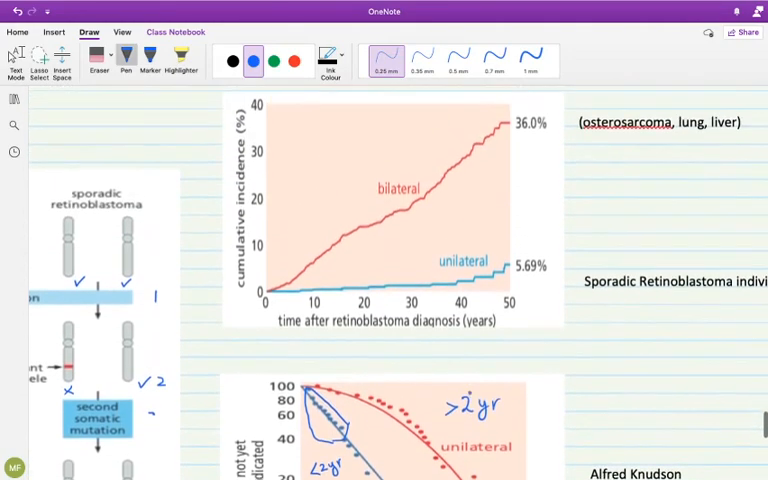
Scroll to the two-hit diagram with its germline, N and numbered tick annotations.
{"action": "scroll", "scroll_direction": "down", "scroll_amount": 3}
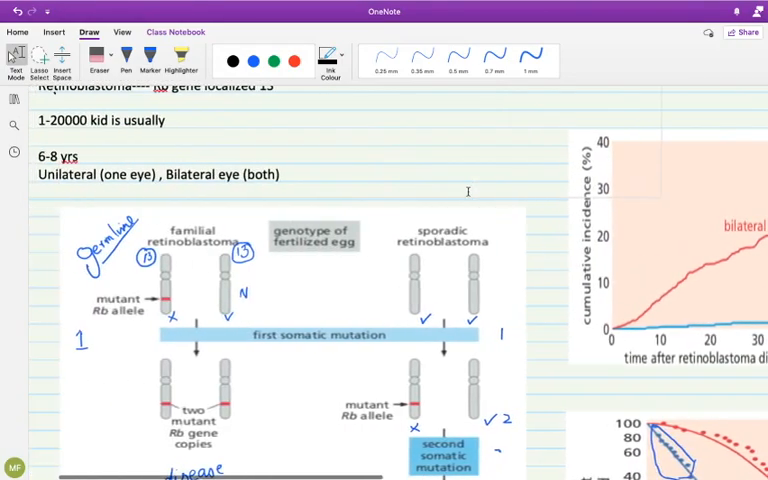
Scroll down to the annotated age-in-months graph beside the Knudson two-hit and one-hit notes.
{"action": "scroll", "scroll_direction": "down", "scroll_amount": 3}
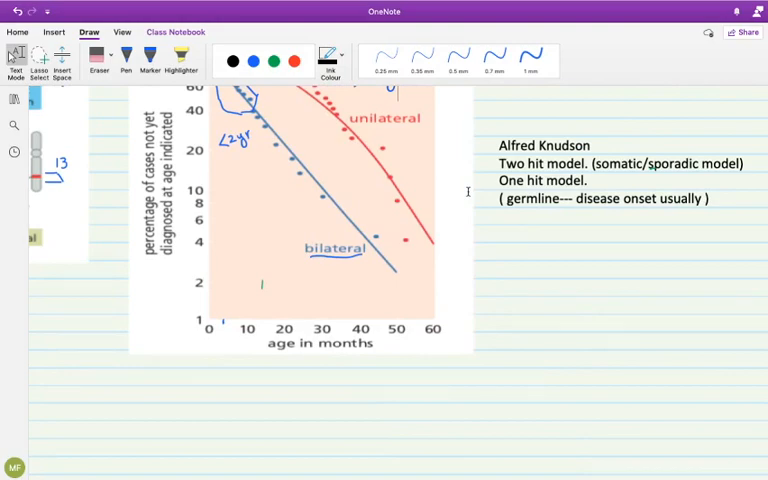
{"action": "scroll", "scroll_direction": "down", "scroll_amount": 3}
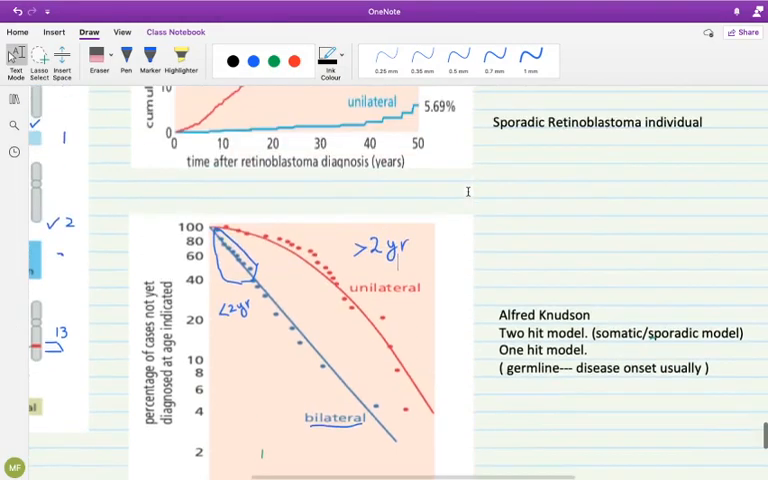
{"action": "scroll", "scroll_direction": "down", "scroll_amount": 3}
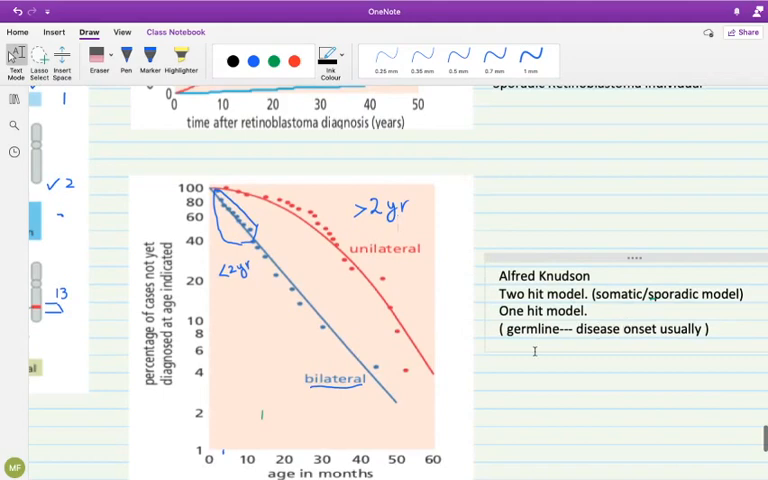